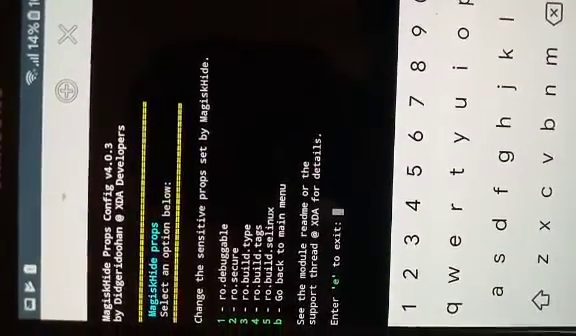
type("5")
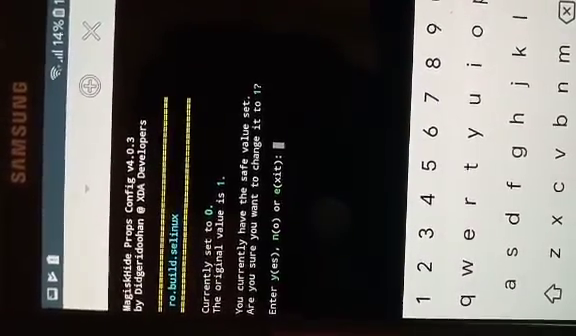
type("y")
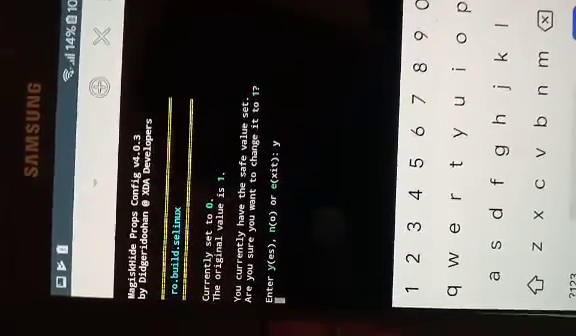
type("y")
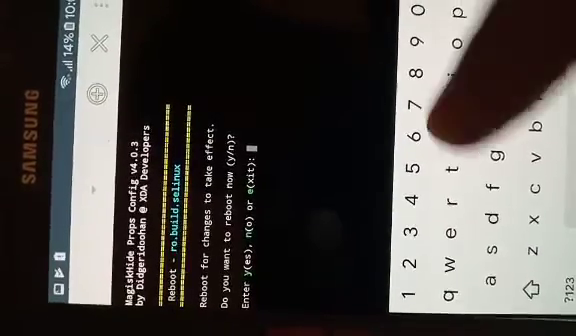
type("y")
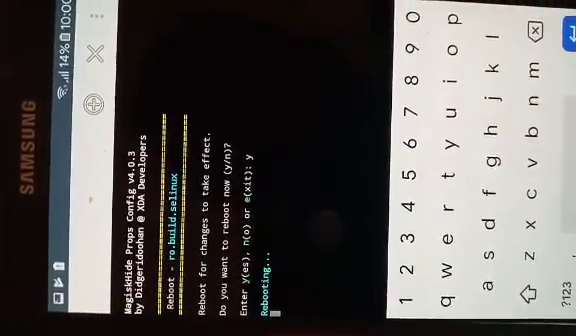